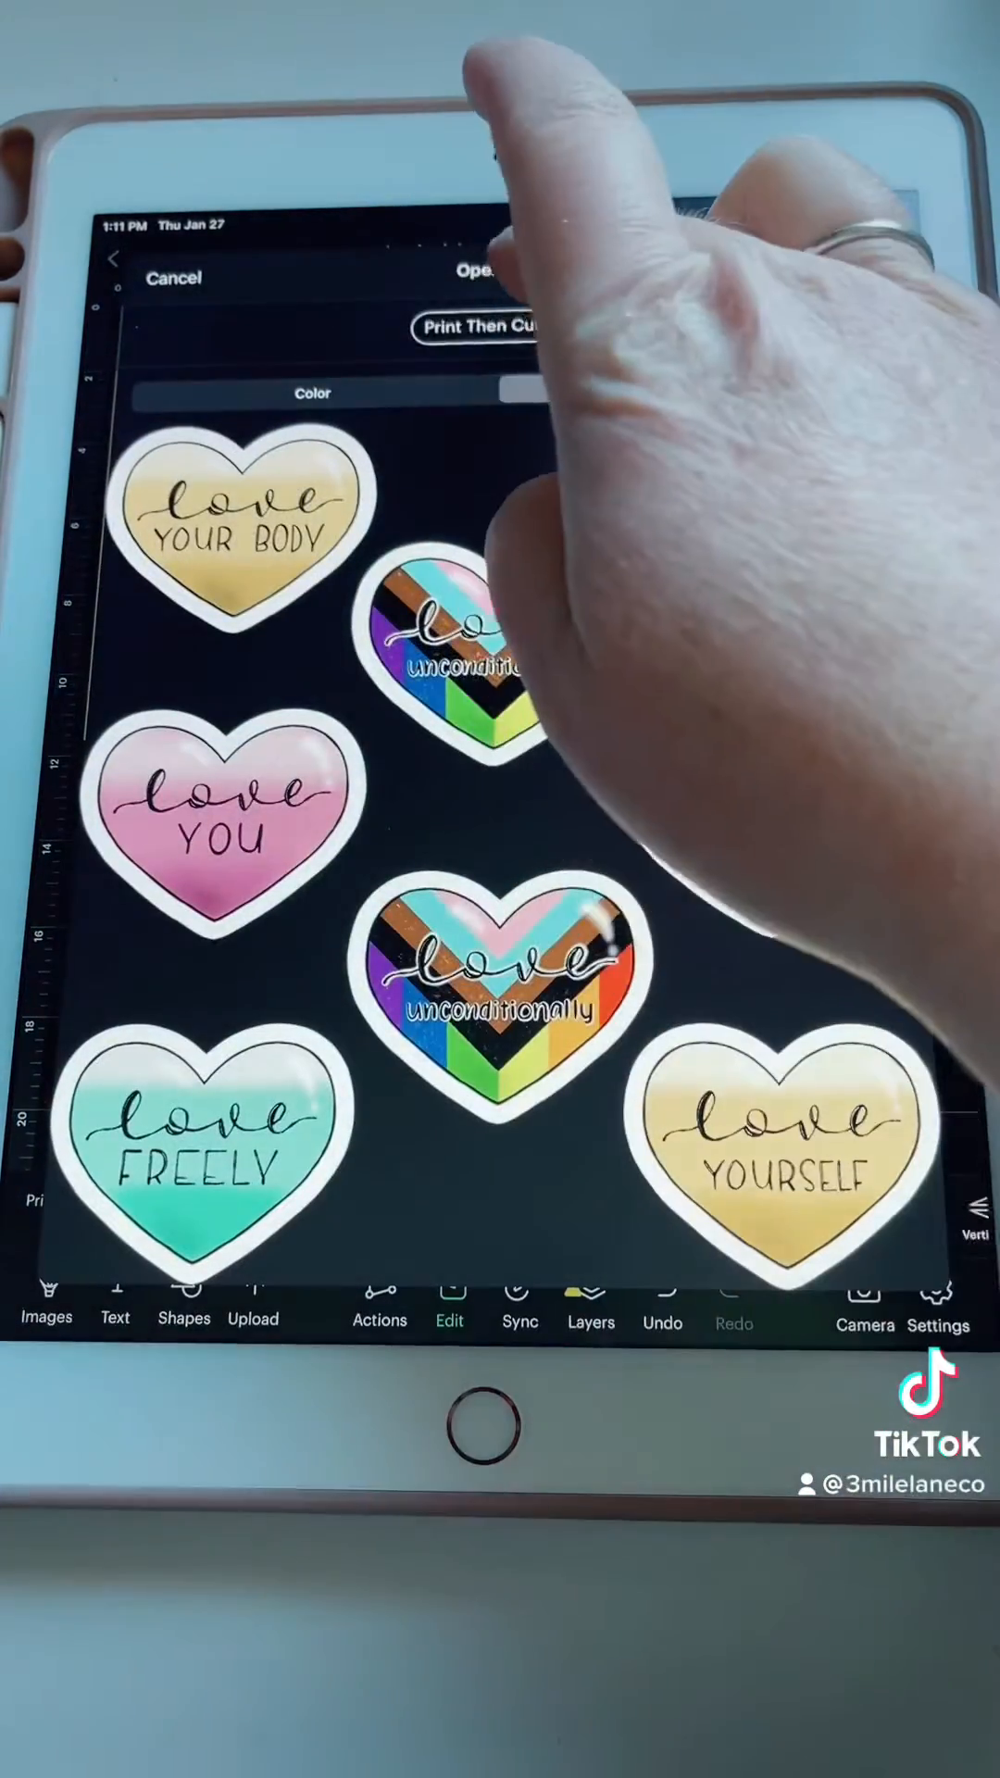
Set the love heart stickers' operation to Print Then Cut (Standard).
{"action": "left_click", "coordinate": [485, 327]}
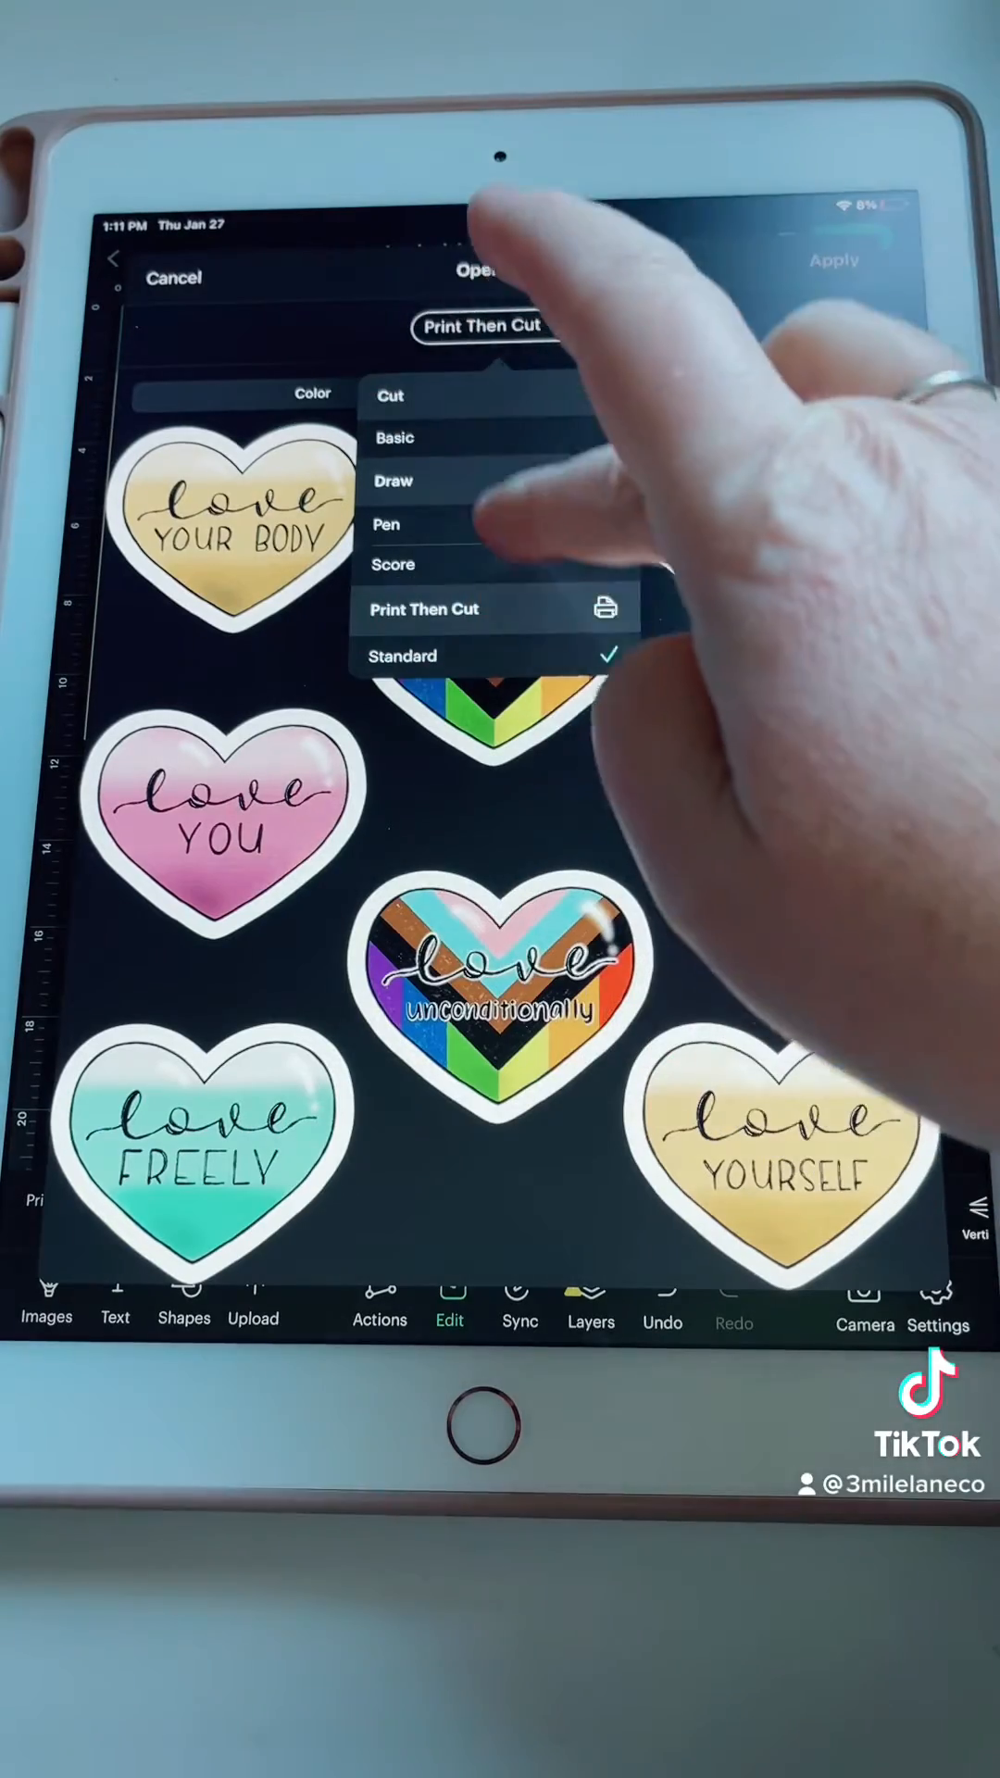
{"action": "left_click", "coordinate": [396, 438]}
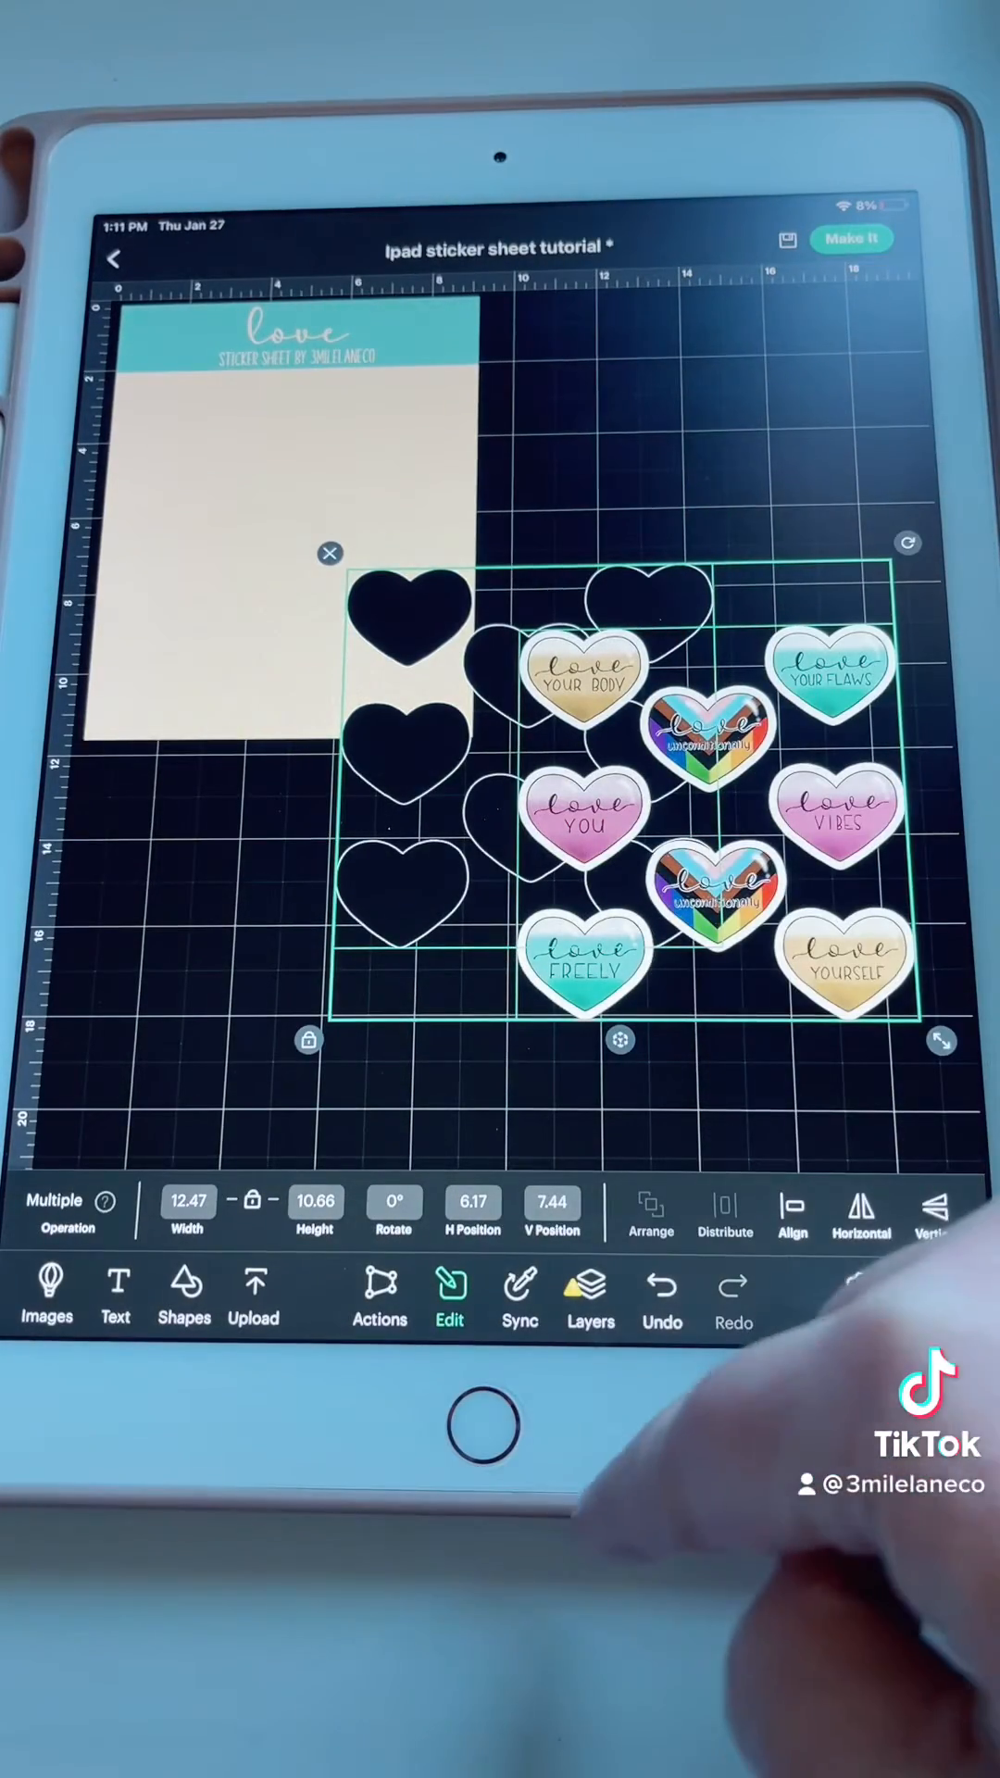
{"action": "left_click", "coordinate": [793, 1213]}
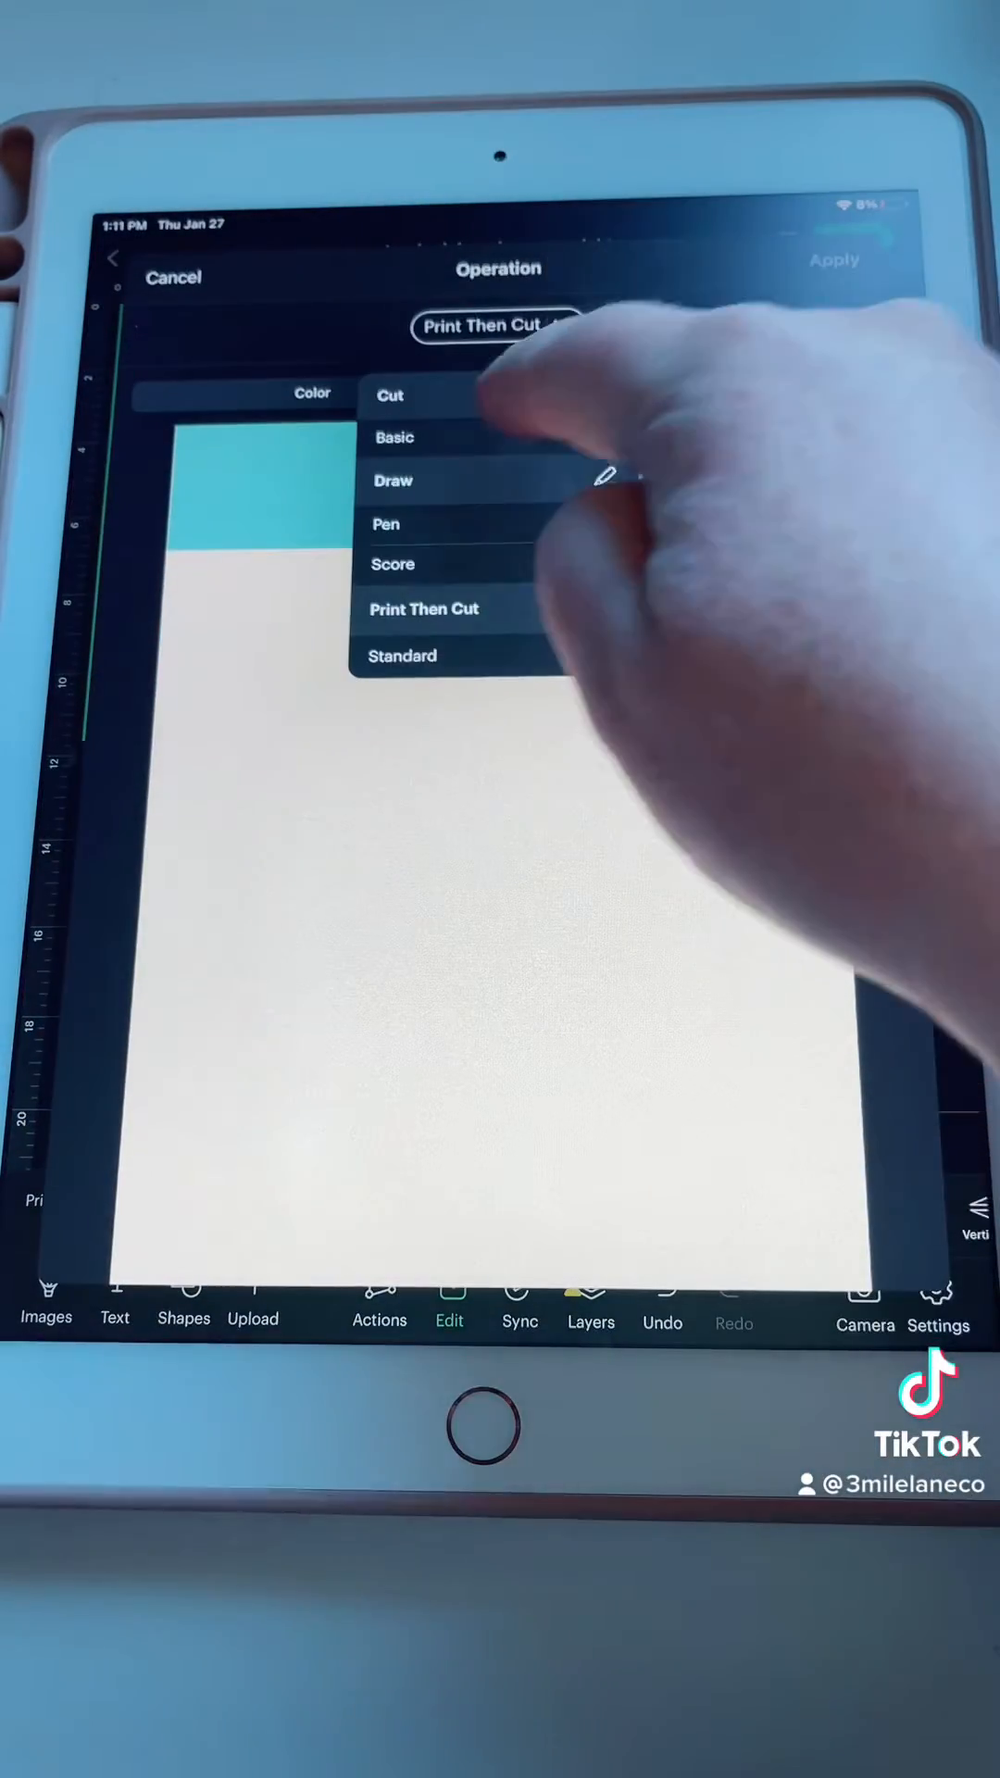
Set the 'love' sticker sheet backing's operation to Basic Cut and apply it.
{"action": "left_click", "coordinate": [394, 436]}
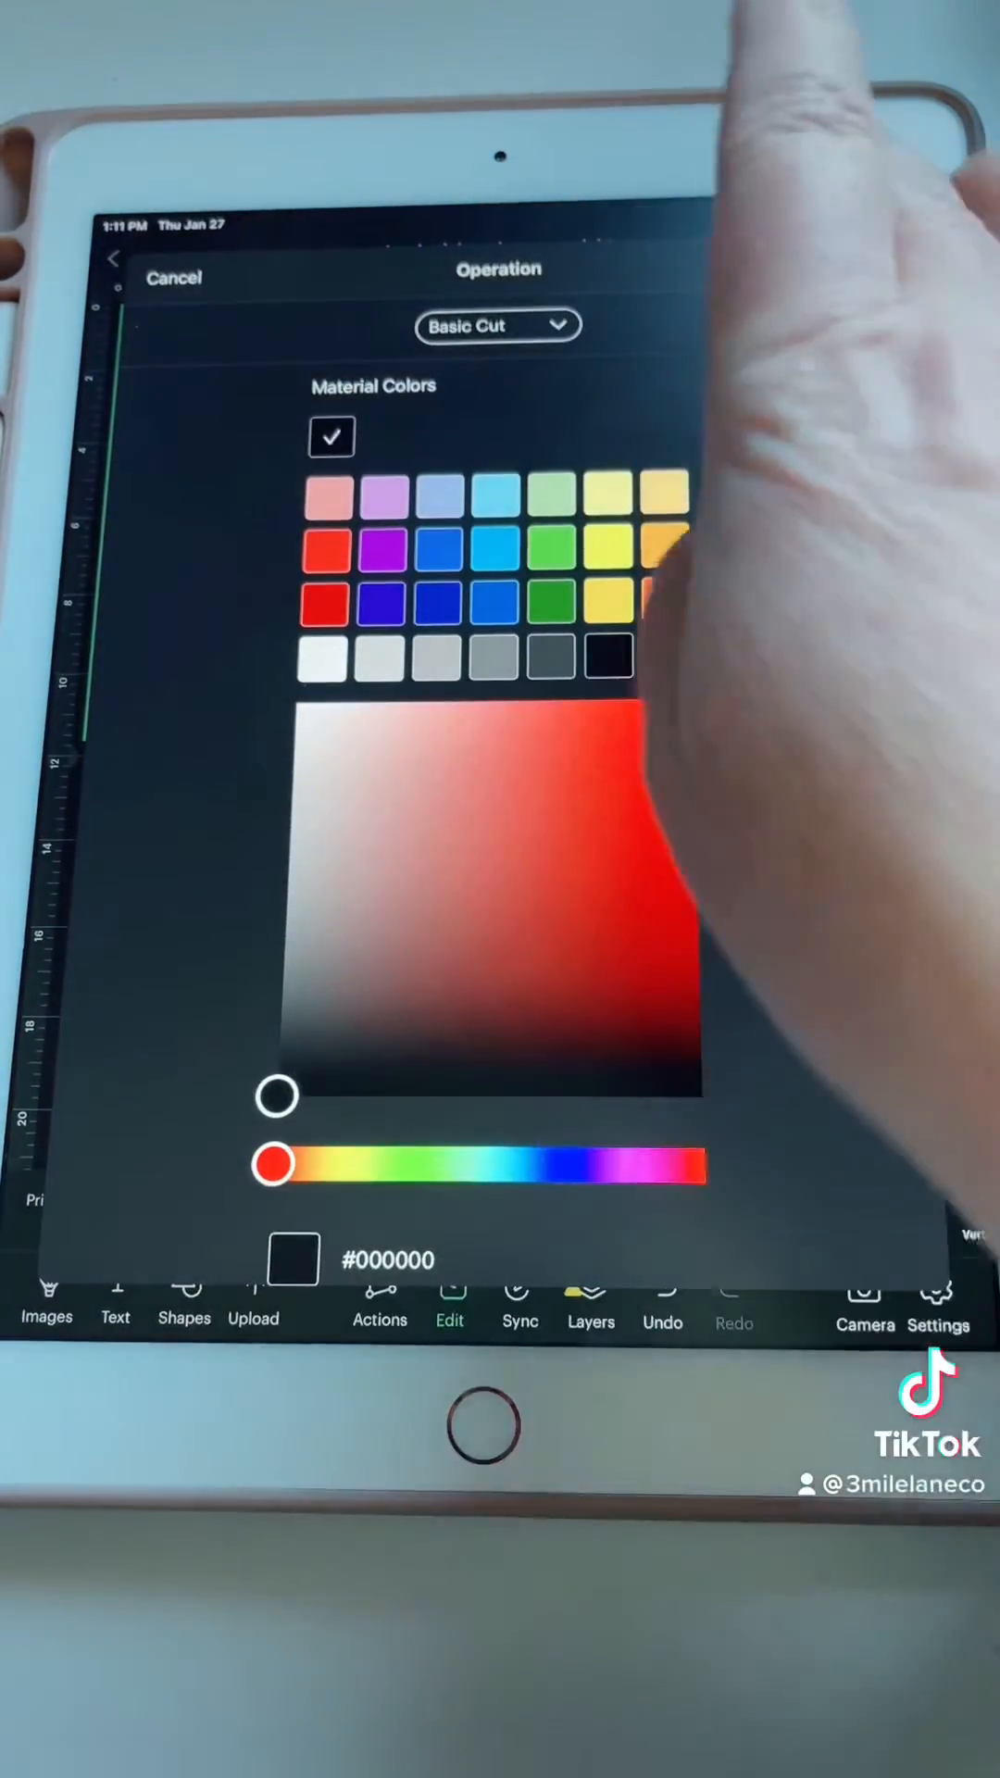
{"action": "left_click", "coordinate": [173, 278]}
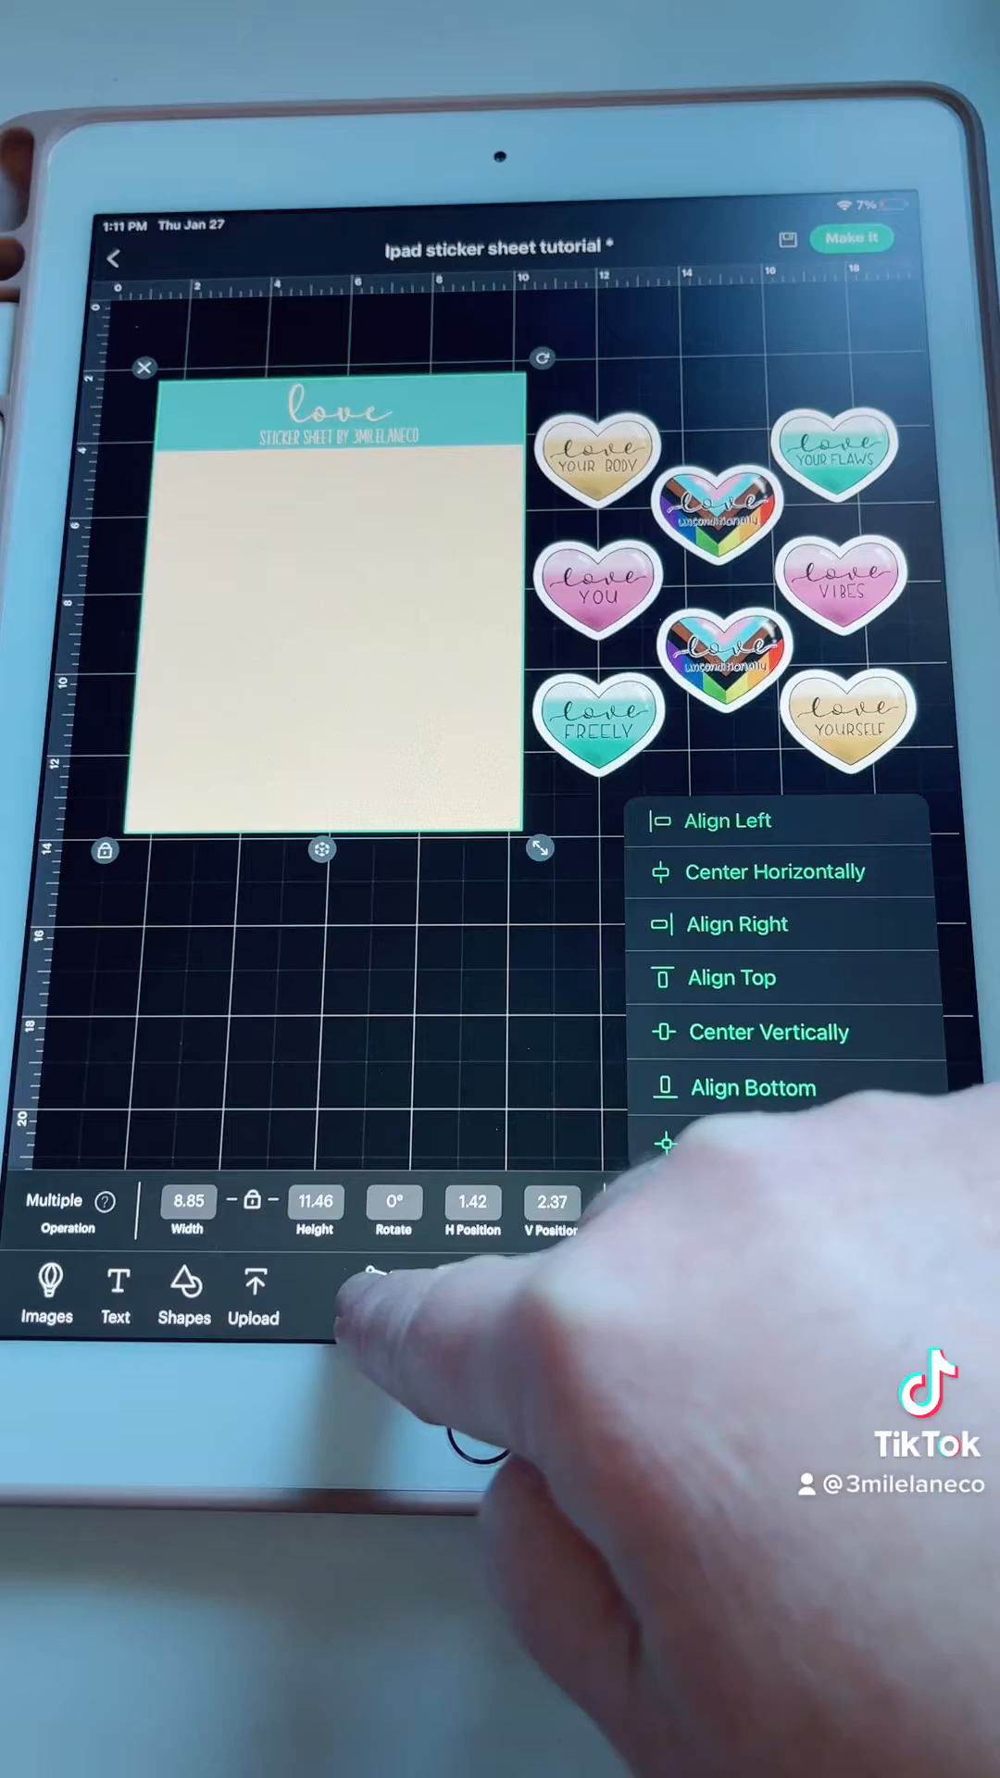
Duplicate the 'love' sticker sheet background and centre the hearts onto it.
{"action": "left_click", "coordinate": [379, 1293]}
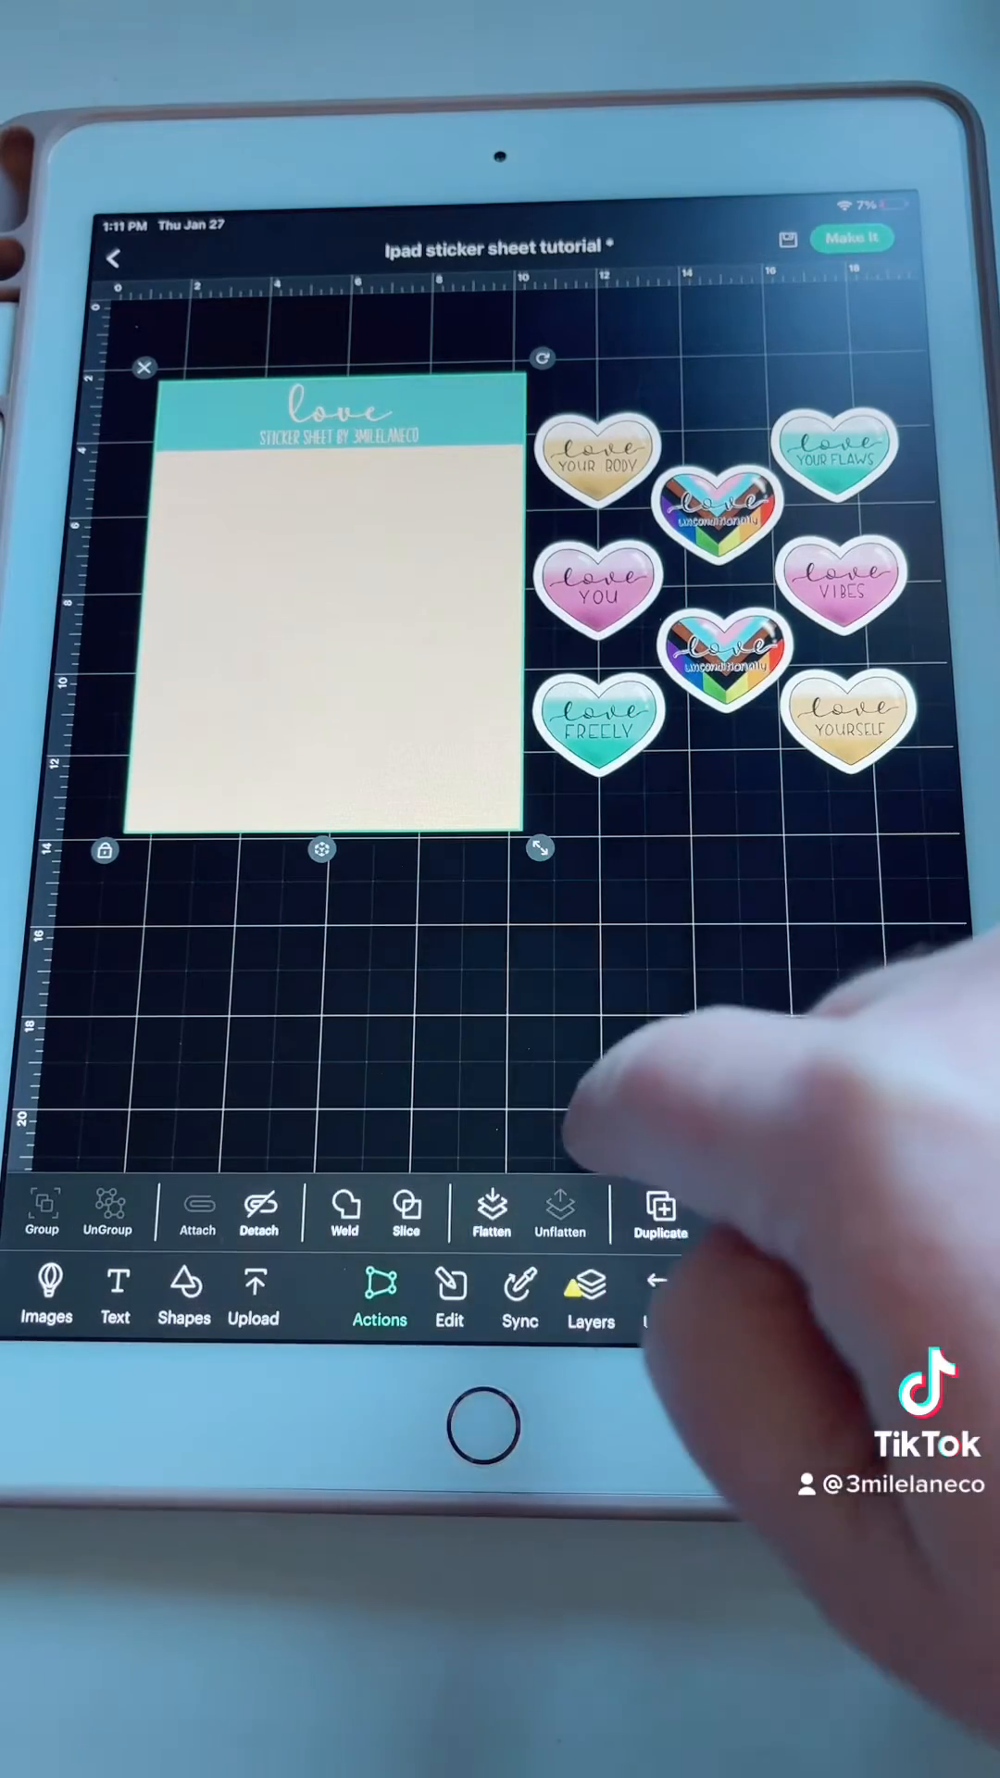
{"action": "left_click", "coordinate": [662, 1213]}
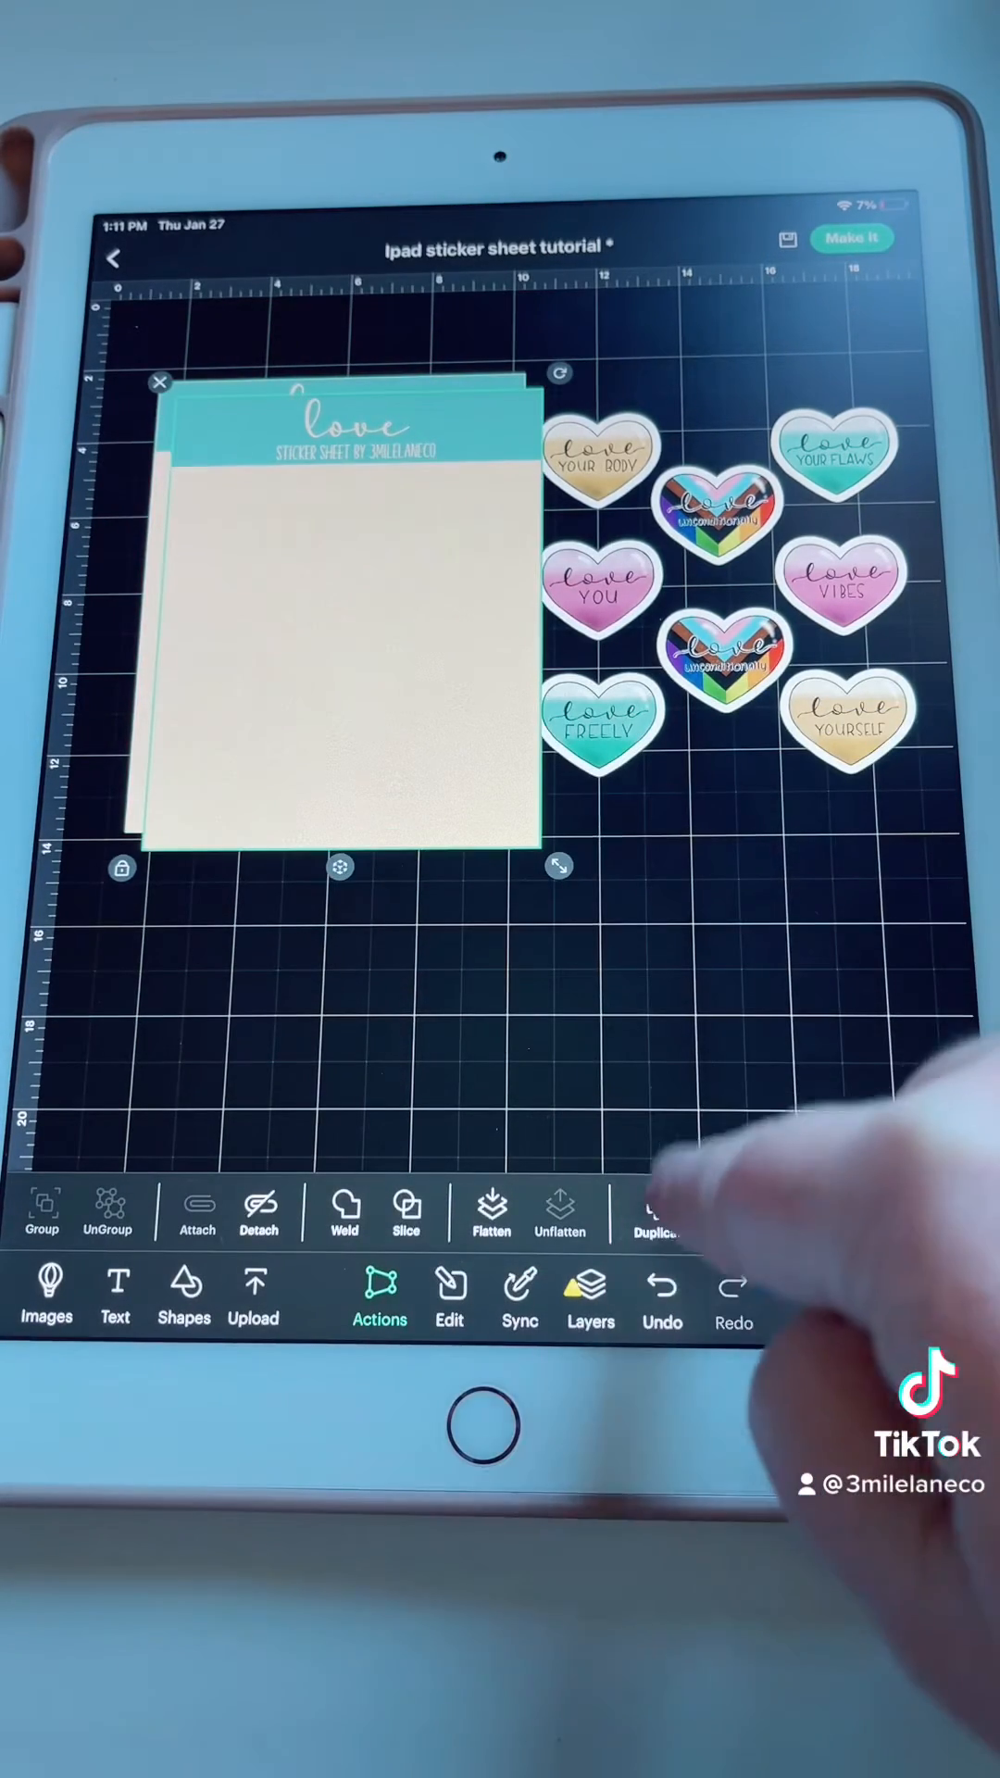
{"action": "left_click", "coordinate": [658, 1213]}
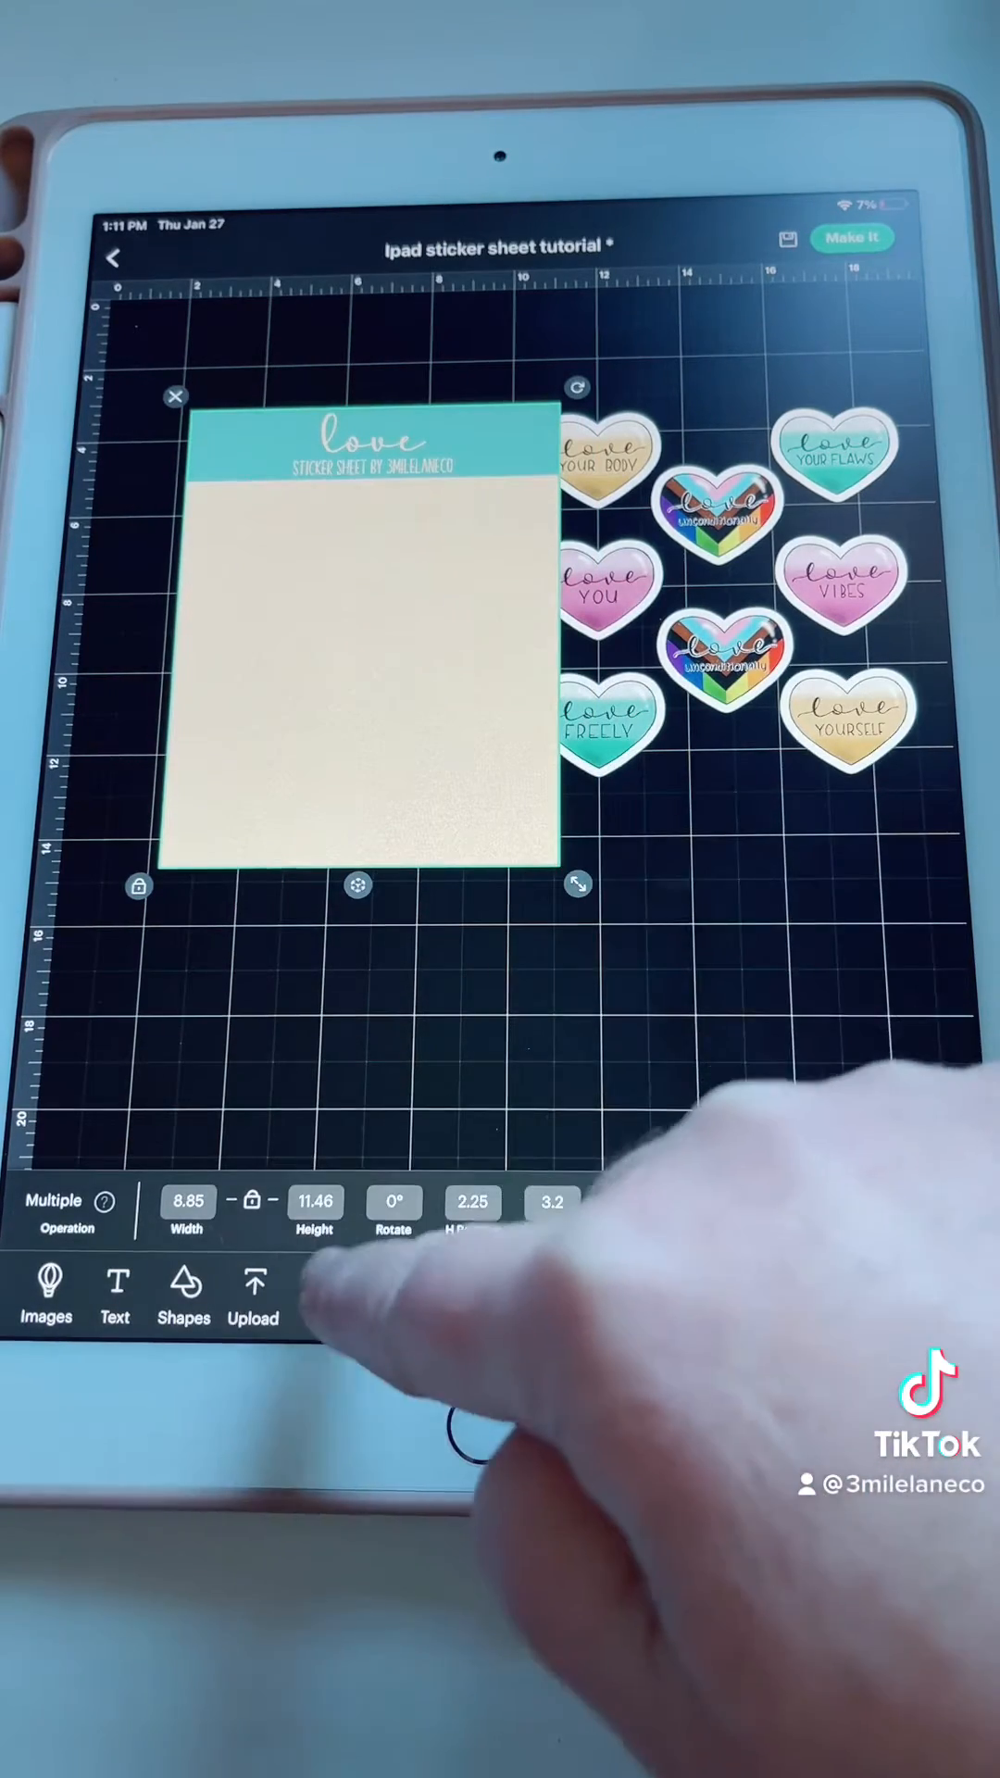
{"action": "left_click", "coordinate": [379, 1298]}
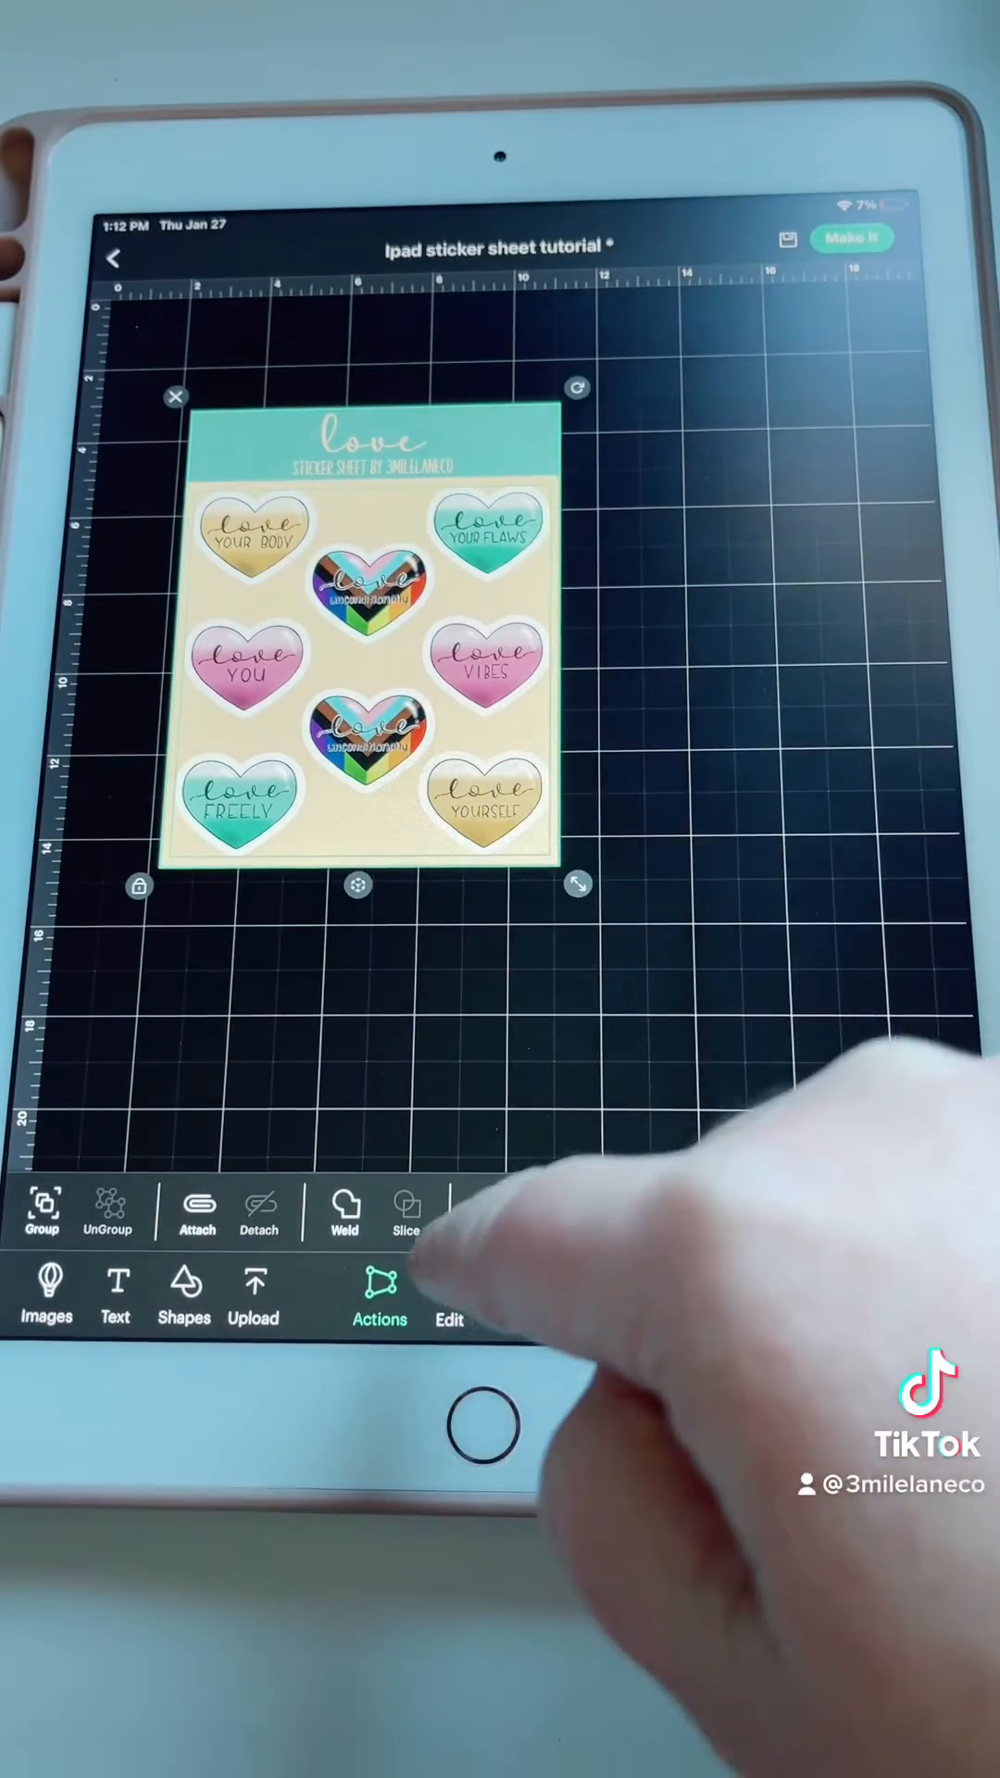
Attach the eight hearts to the sticker sheet.
{"action": "left_click", "coordinate": [379, 1299]}
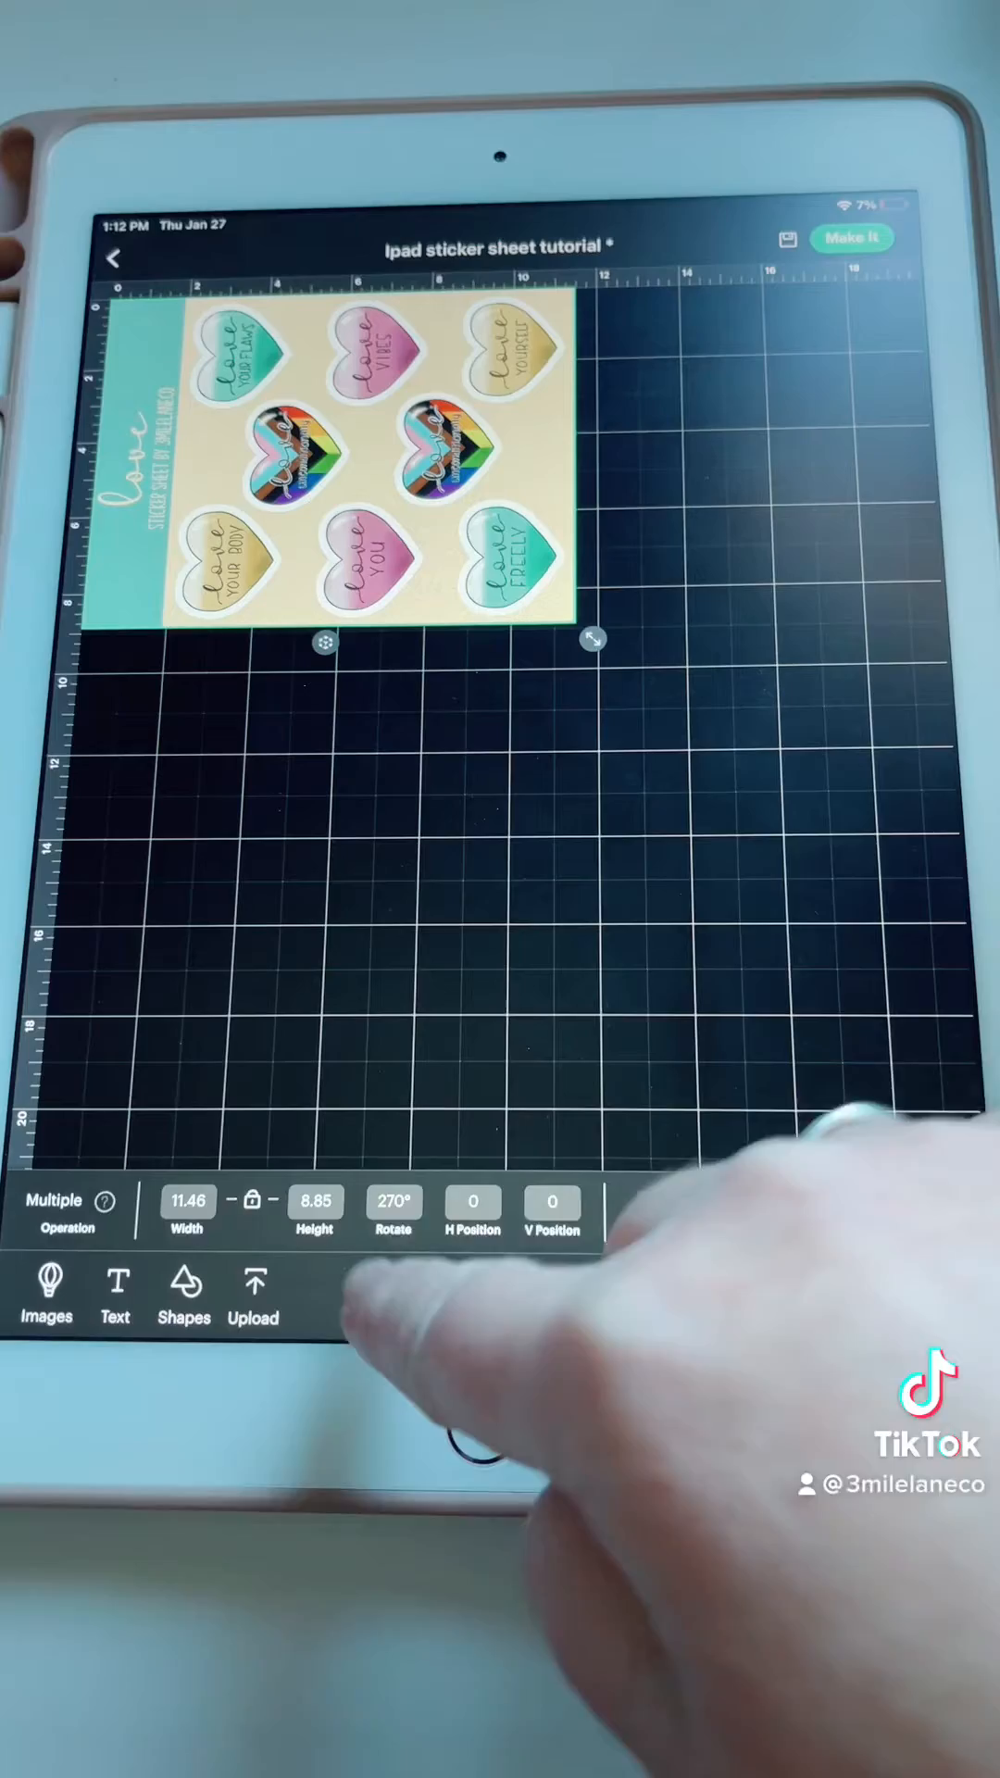
Duplicate the attached rotated sheet and resize both sheets together to 5.5 by 8.8.
{"action": "left_click", "coordinate": [379, 1293]}
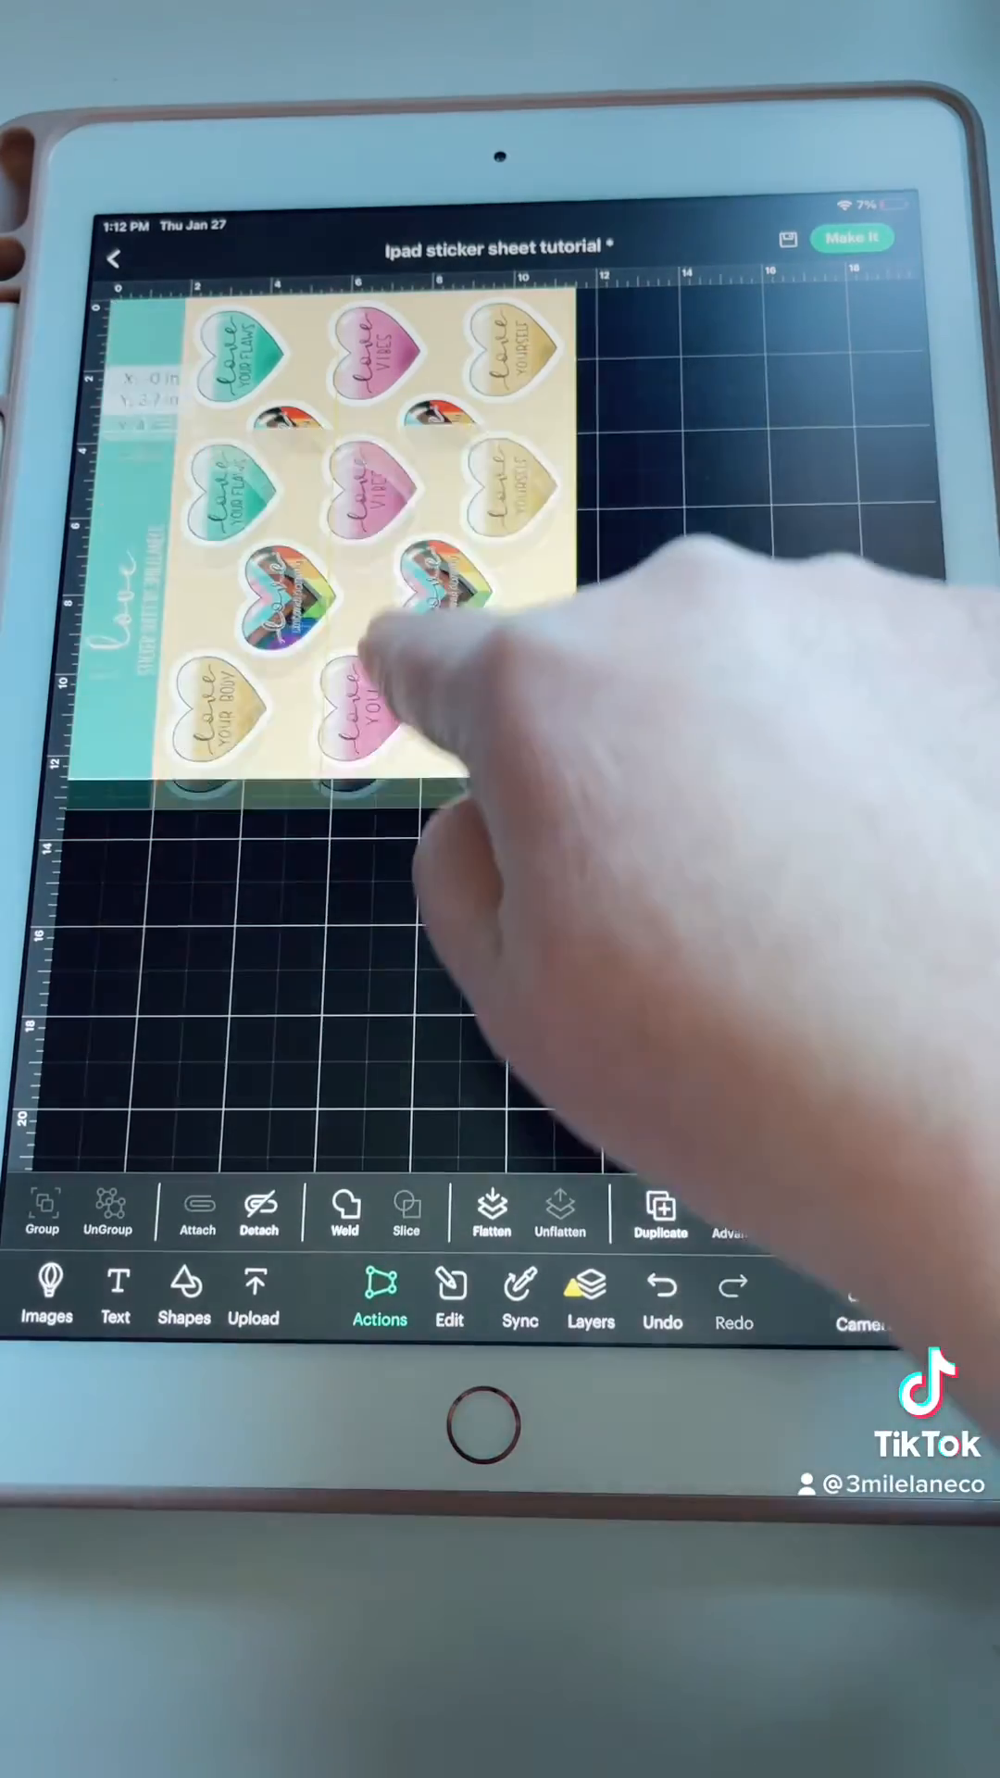
{"action": "left_click", "coordinate": [661, 1213]}
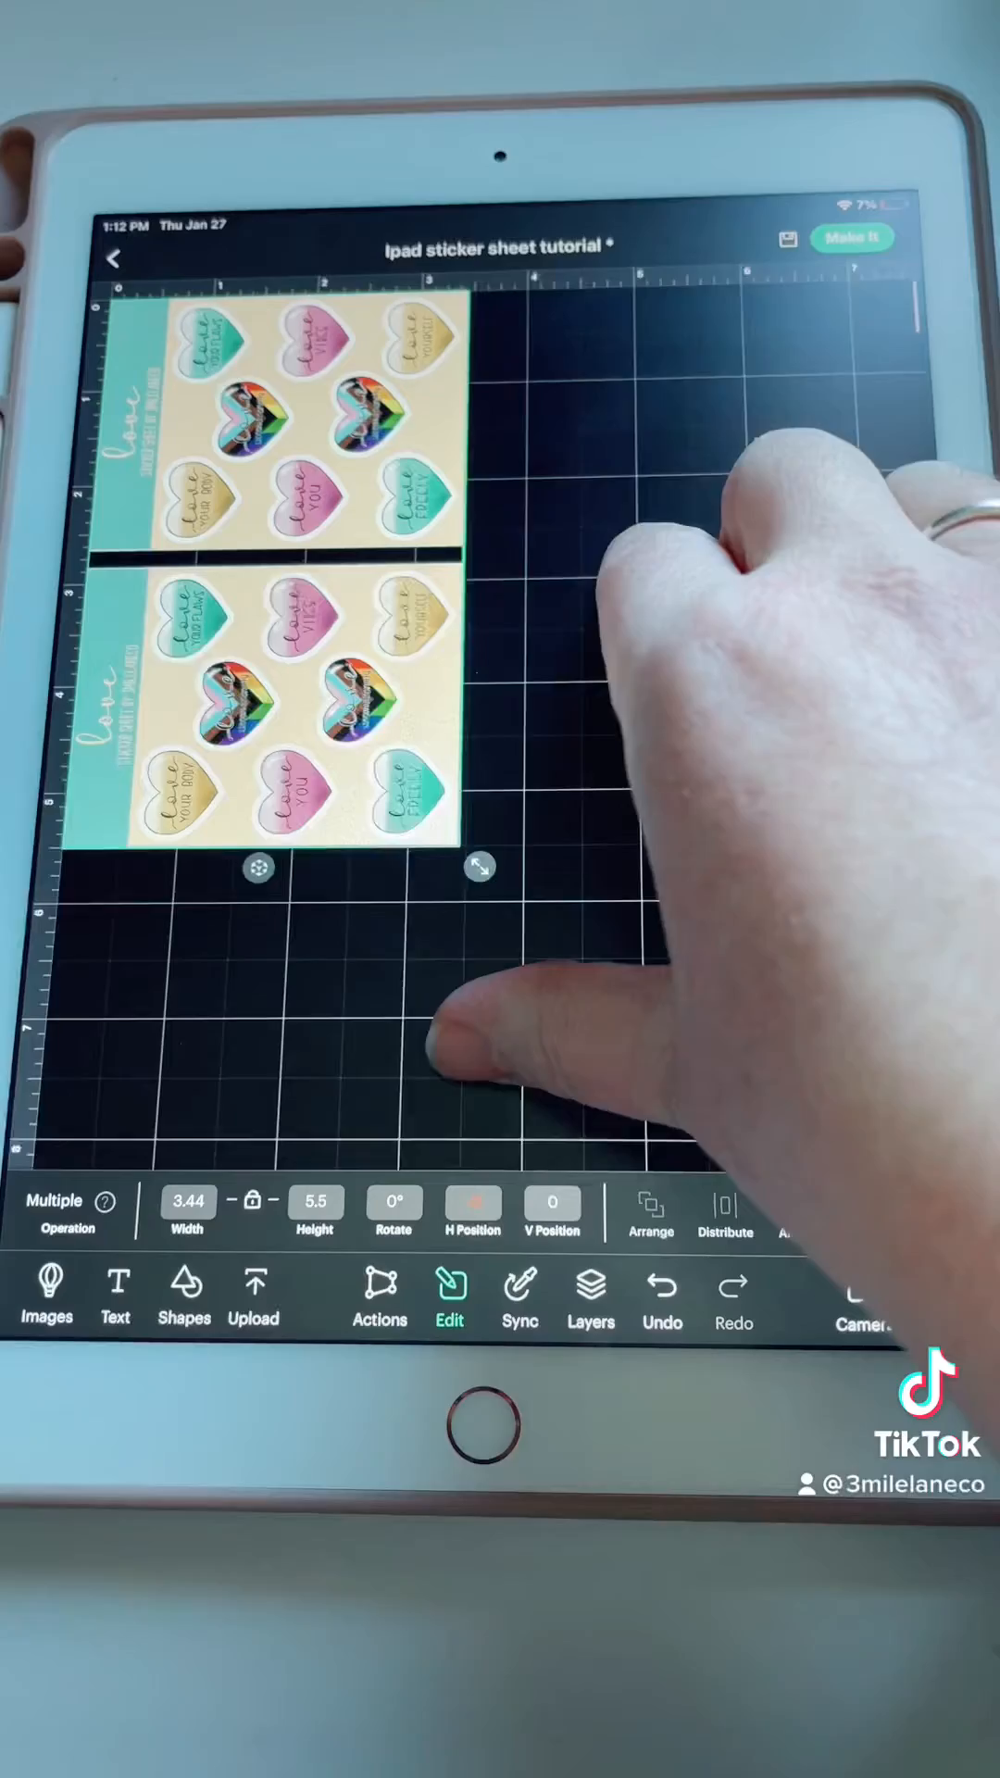
{"action": "left_click_drag", "start_coordinate": [476, 868], "coordinate": [567, 1009]}
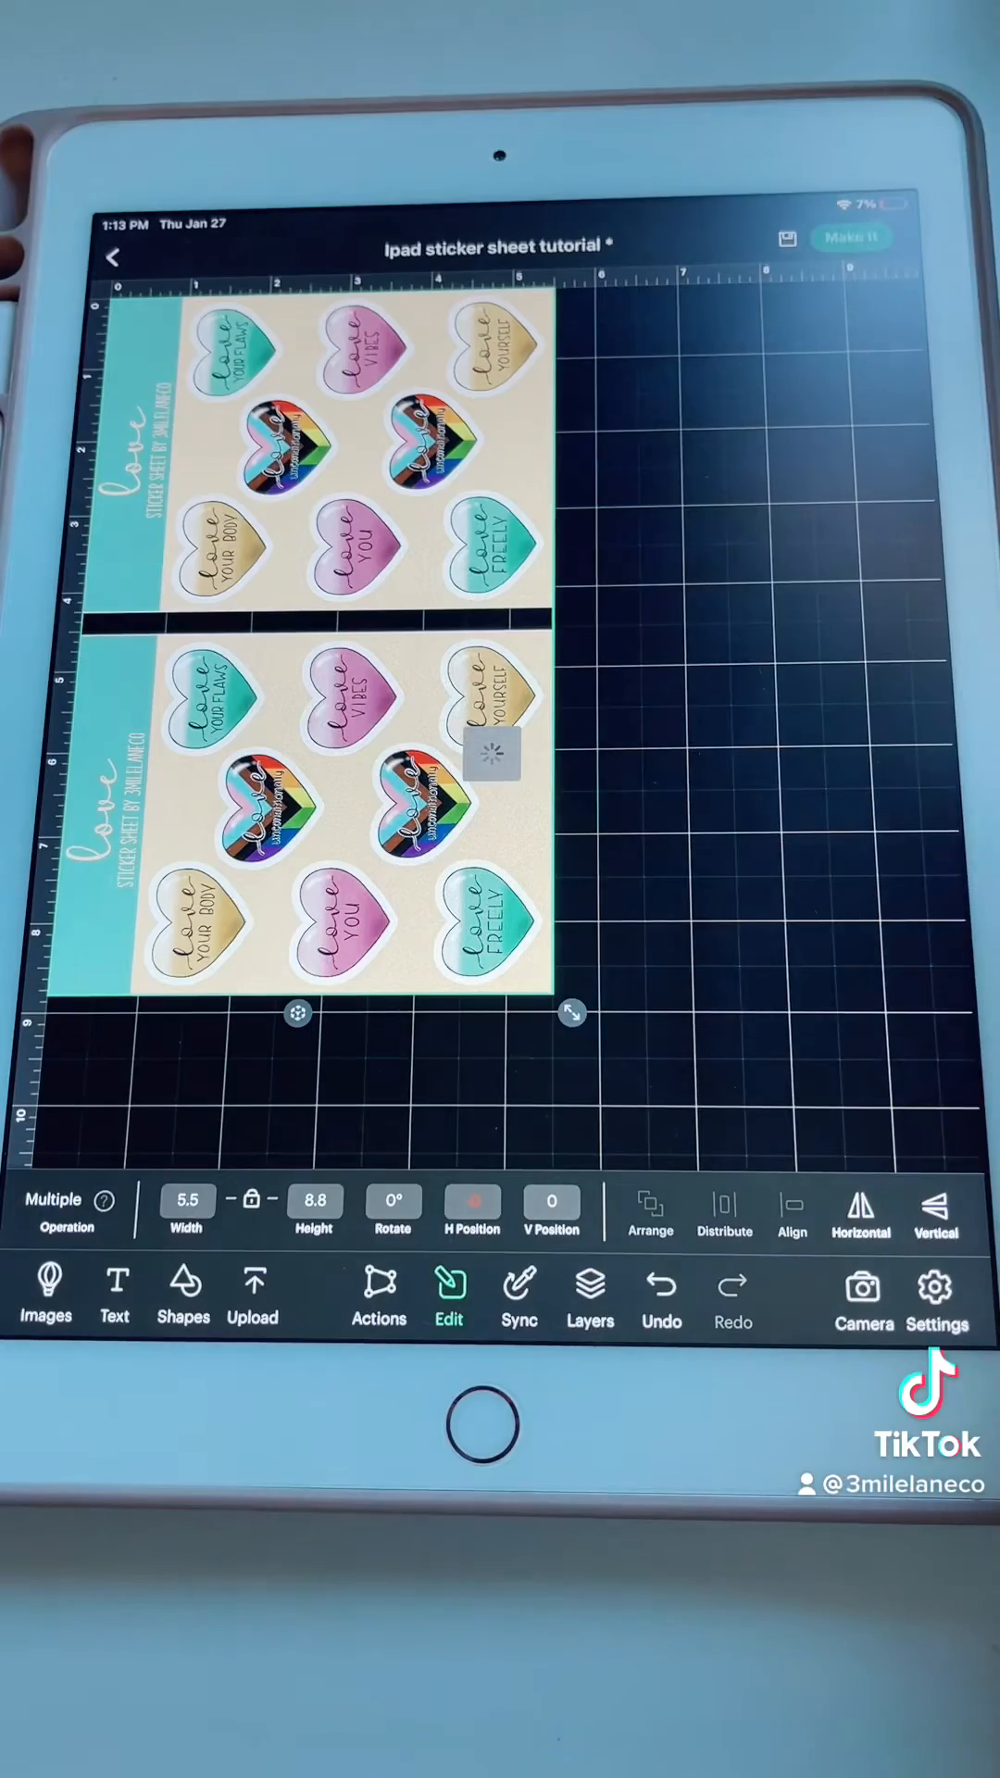
{"action": "left_click", "coordinate": [852, 237]}
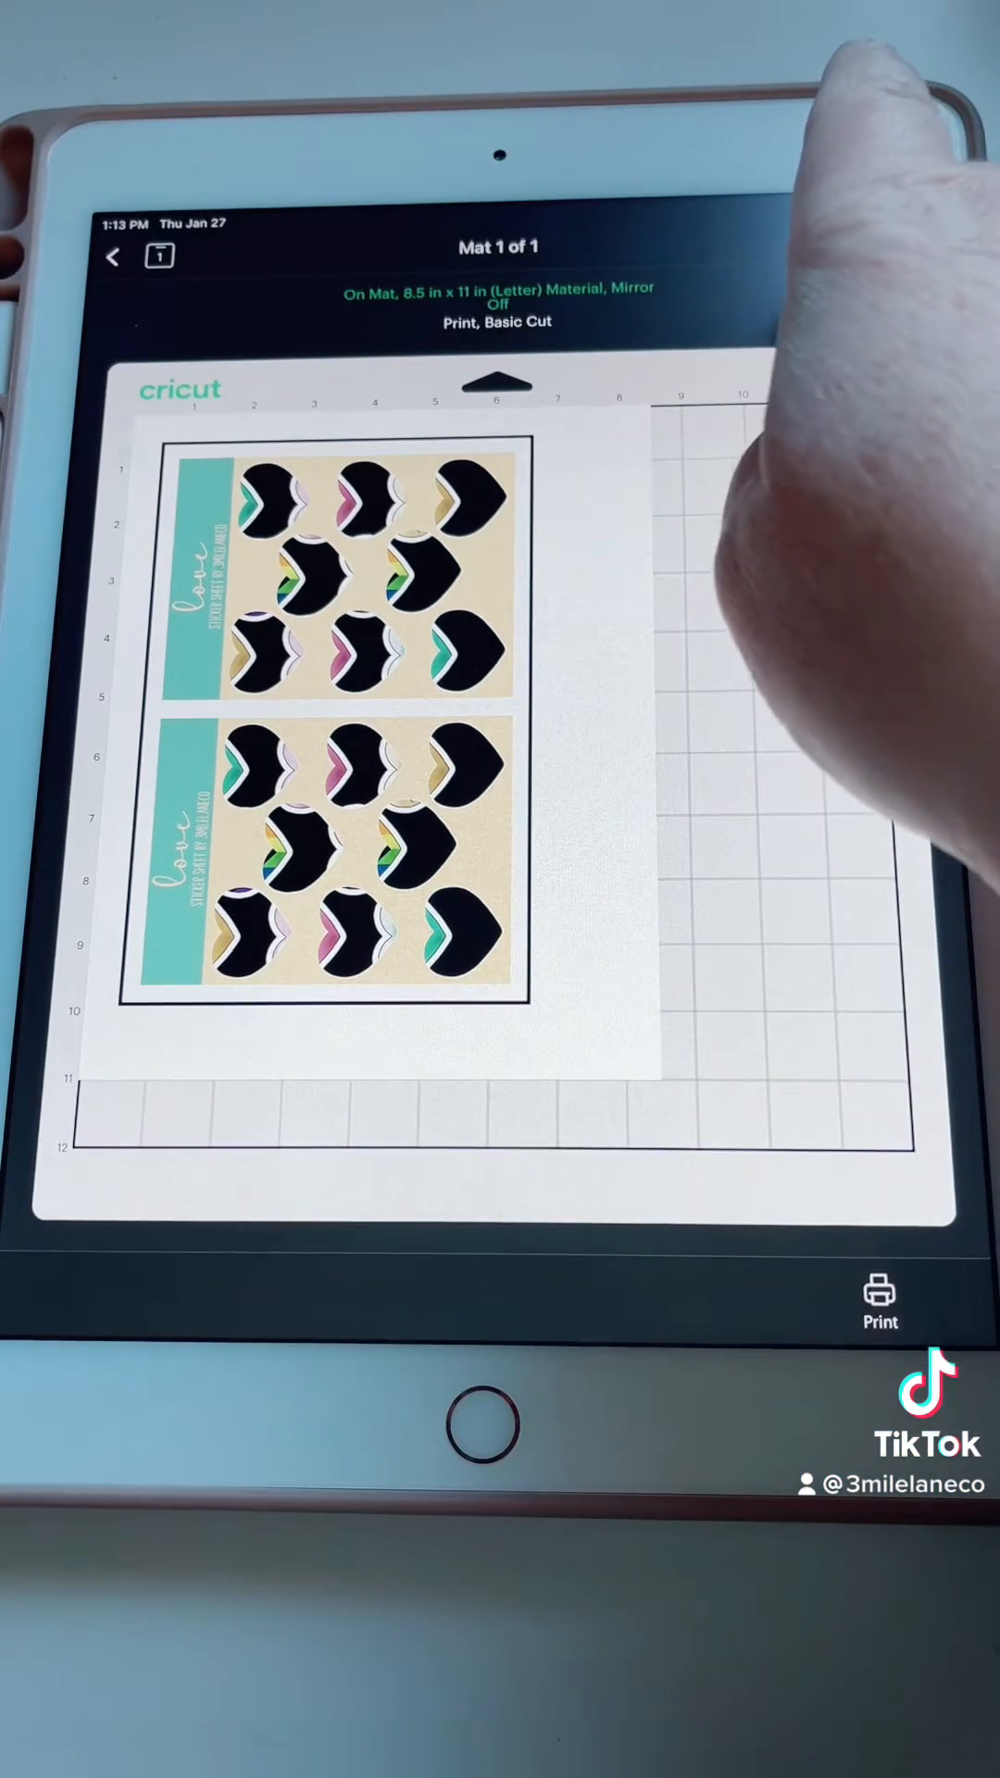
Continue past the mat preview and mark both sticker sheets as already printed.
{"action": "left_click", "coordinate": [881, 1298]}
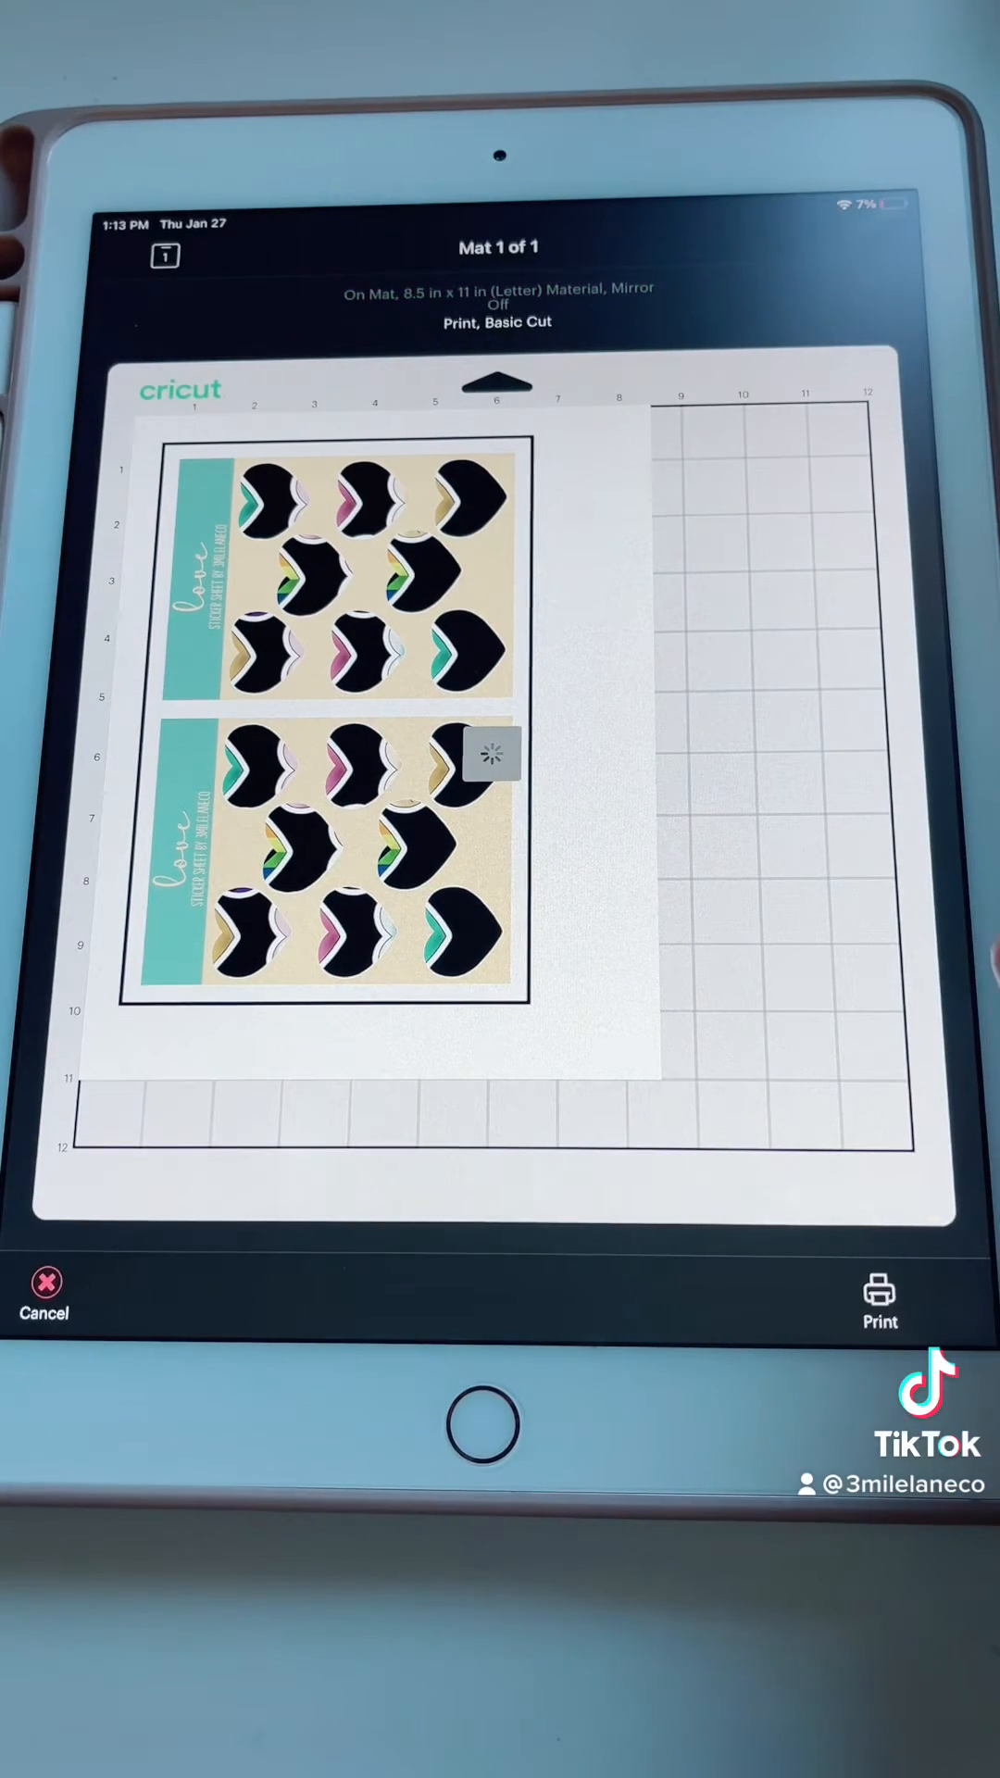
{"action": "left_click", "coordinate": [880, 1298]}
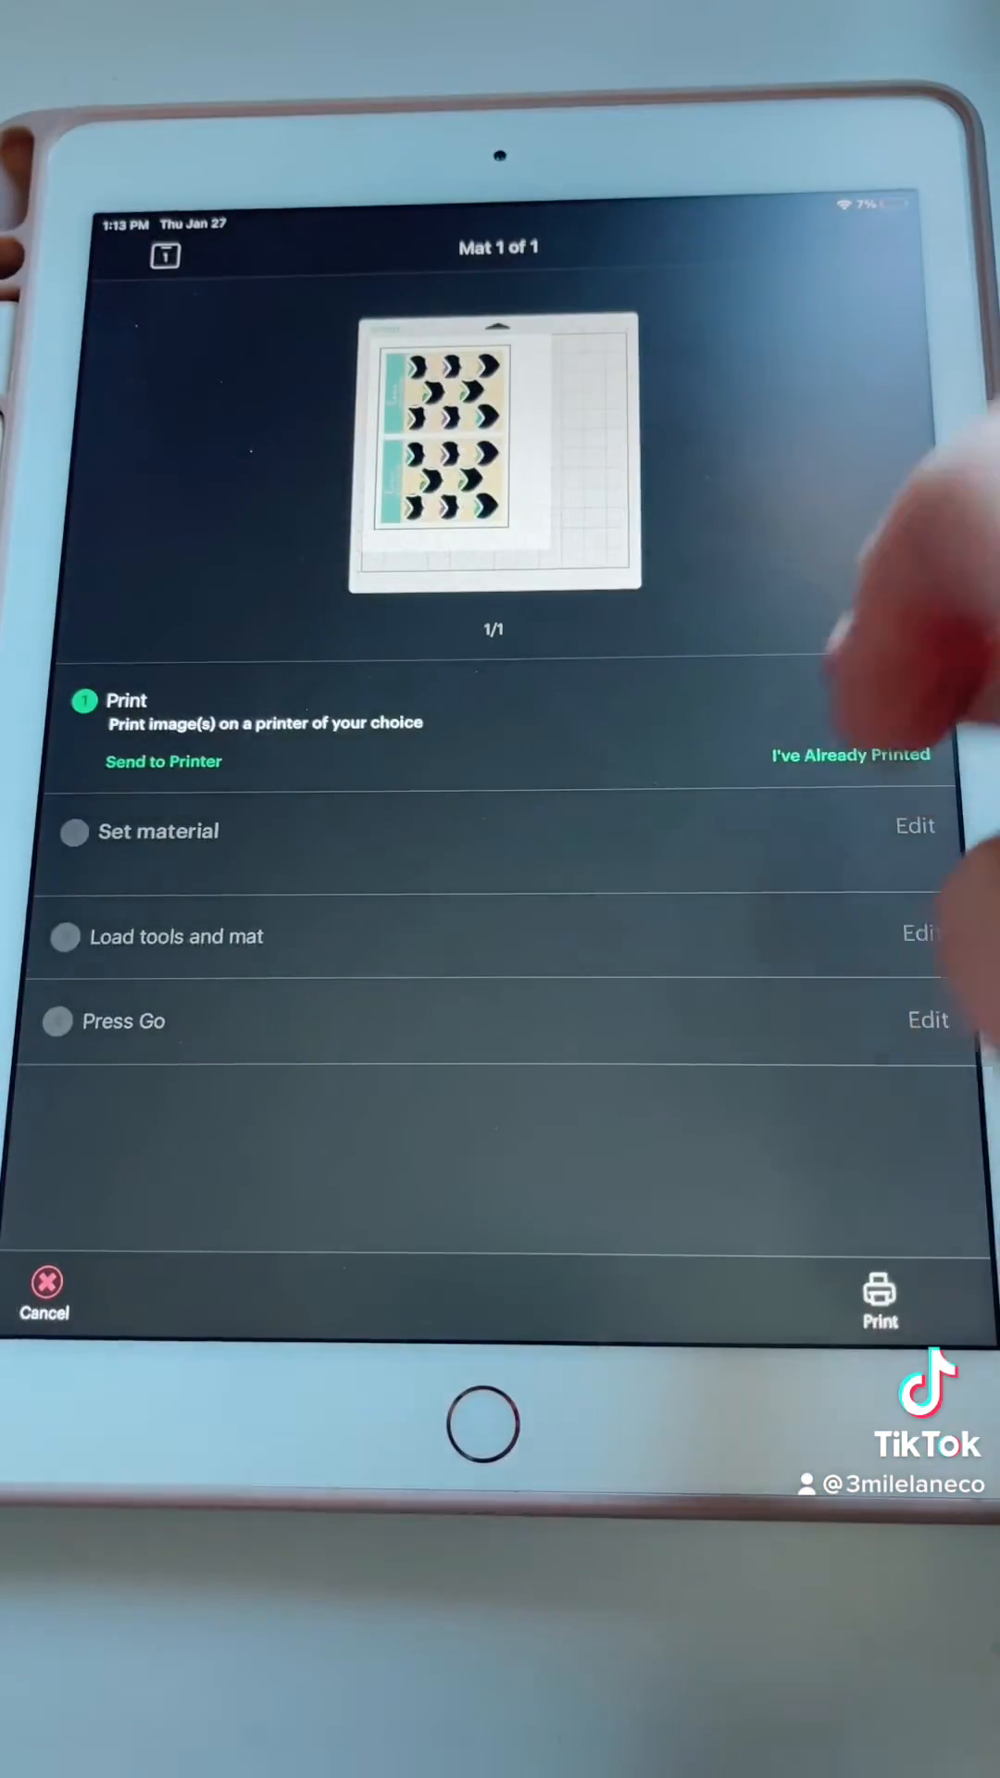
{"action": "left_click", "coordinate": [849, 756]}
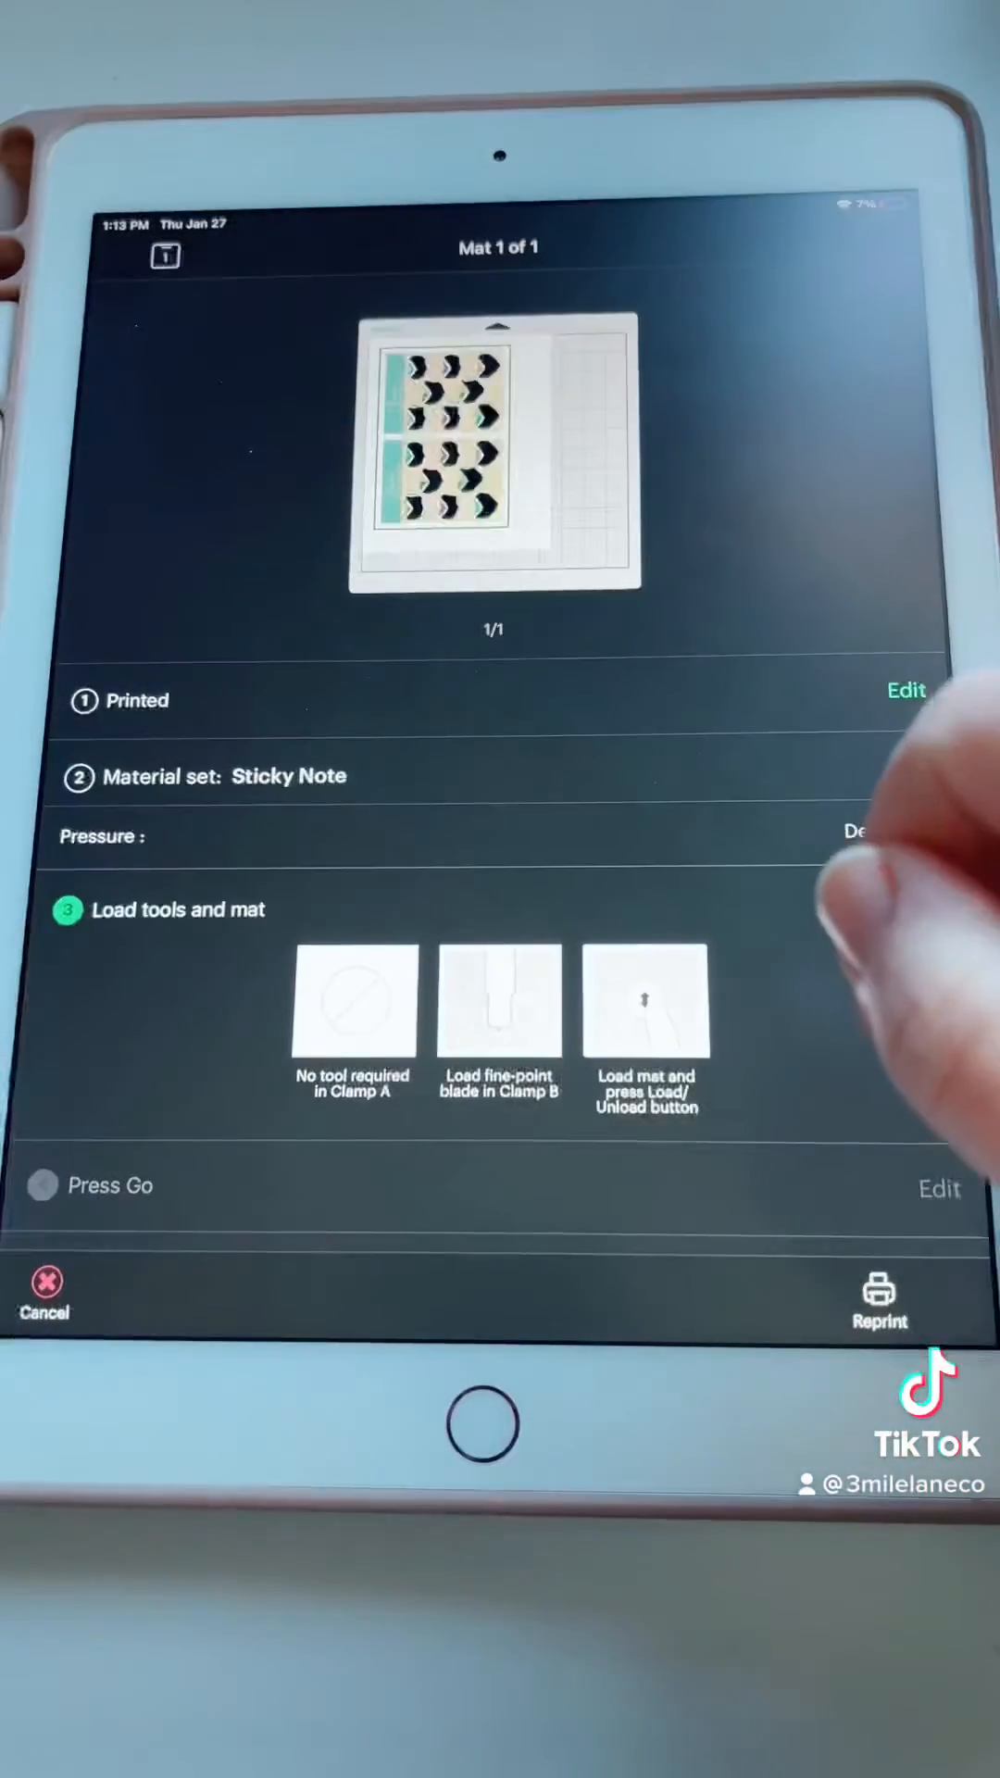